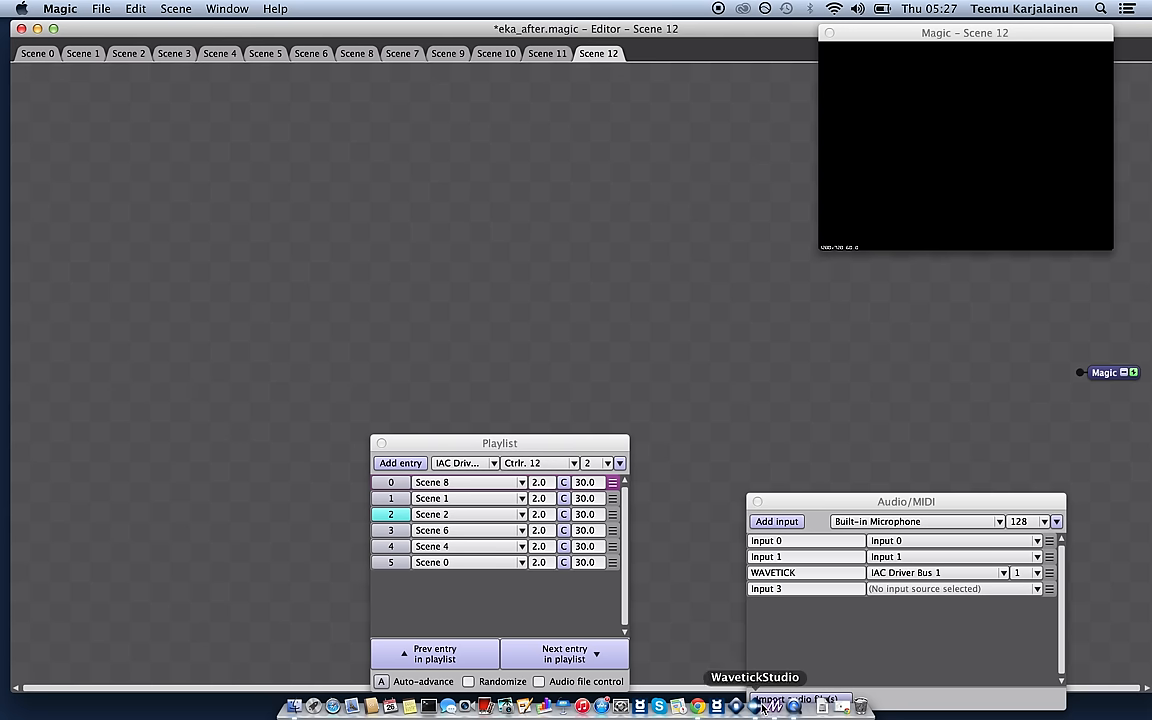
Step: Bring WavetickStudio's Wavetick and Efektor List windows in front of the Magic scene editor
{"action": "left_click", "coordinate": [764, 708]}
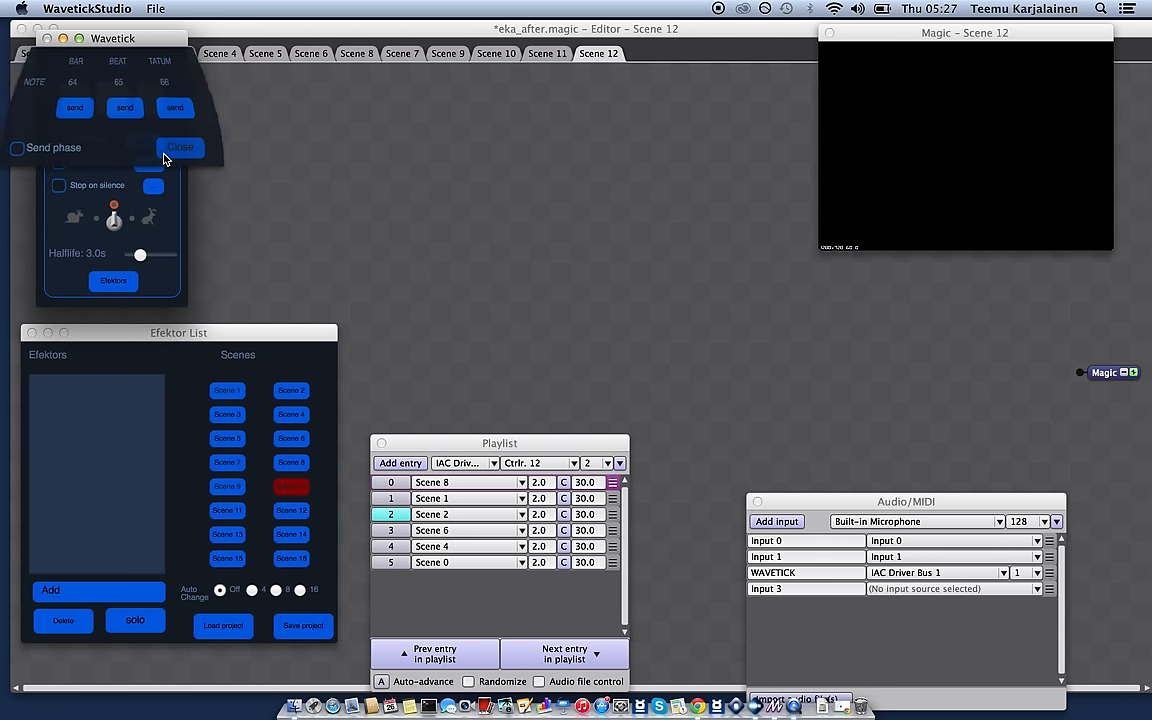
Step: Add a MIDI Step Efektor from the Efektor List, creating Step Efektor 1 with its step editor
{"action": "left_click", "coordinate": [180, 148]}
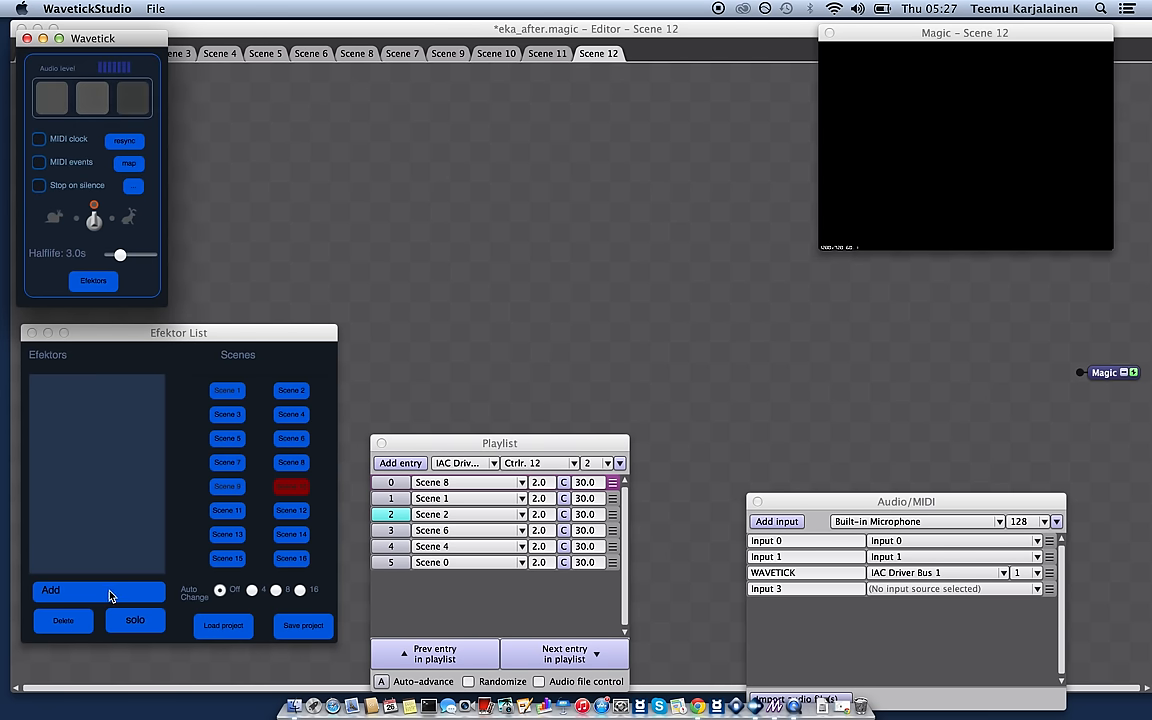
{"action": "left_click", "coordinate": [50, 590]}
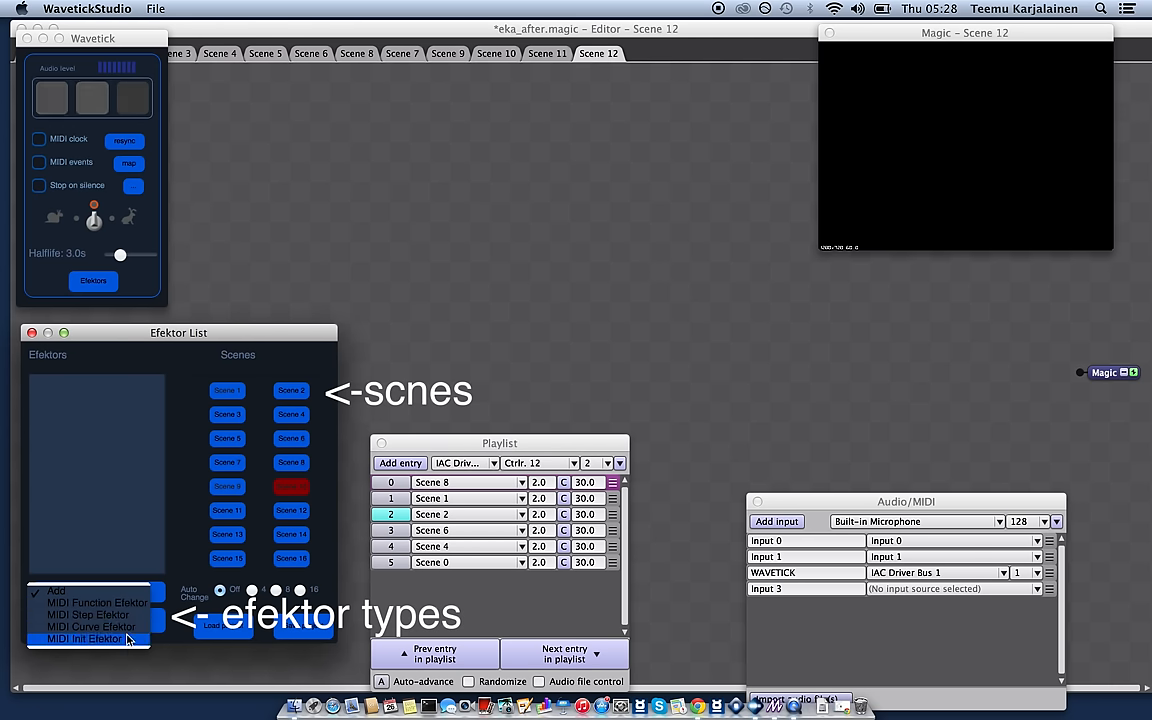
{"action": "left_click", "coordinate": [88, 614]}
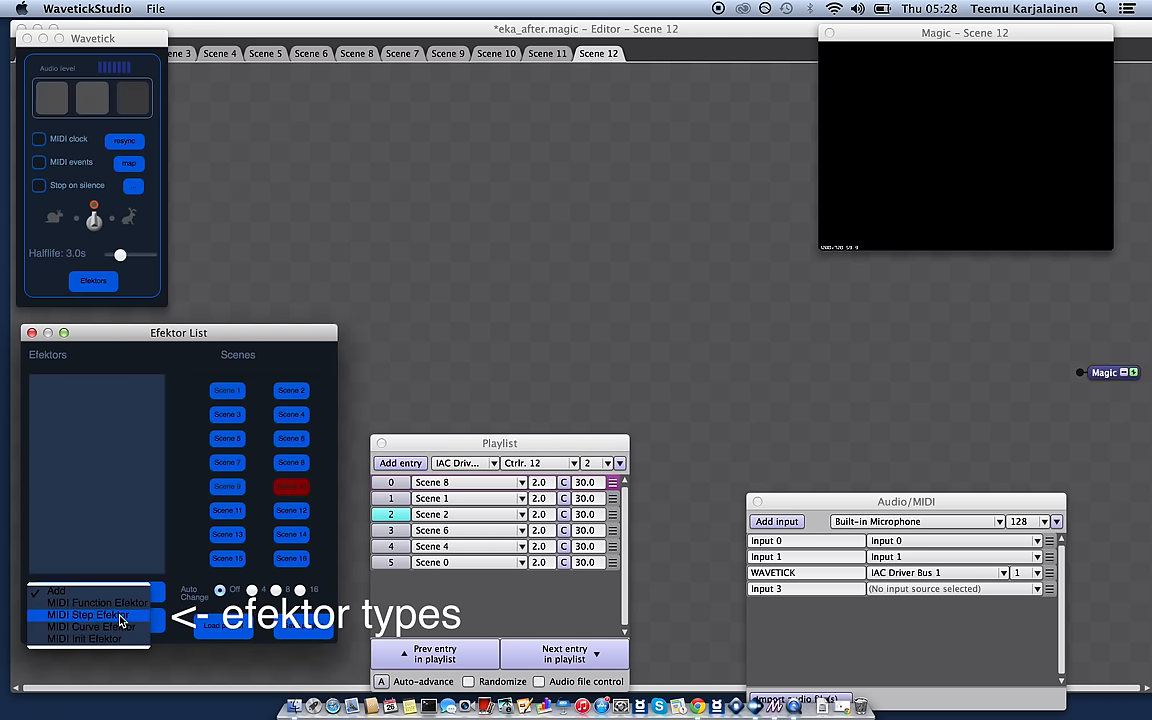
{"action": "left_click", "coordinate": [84, 614]}
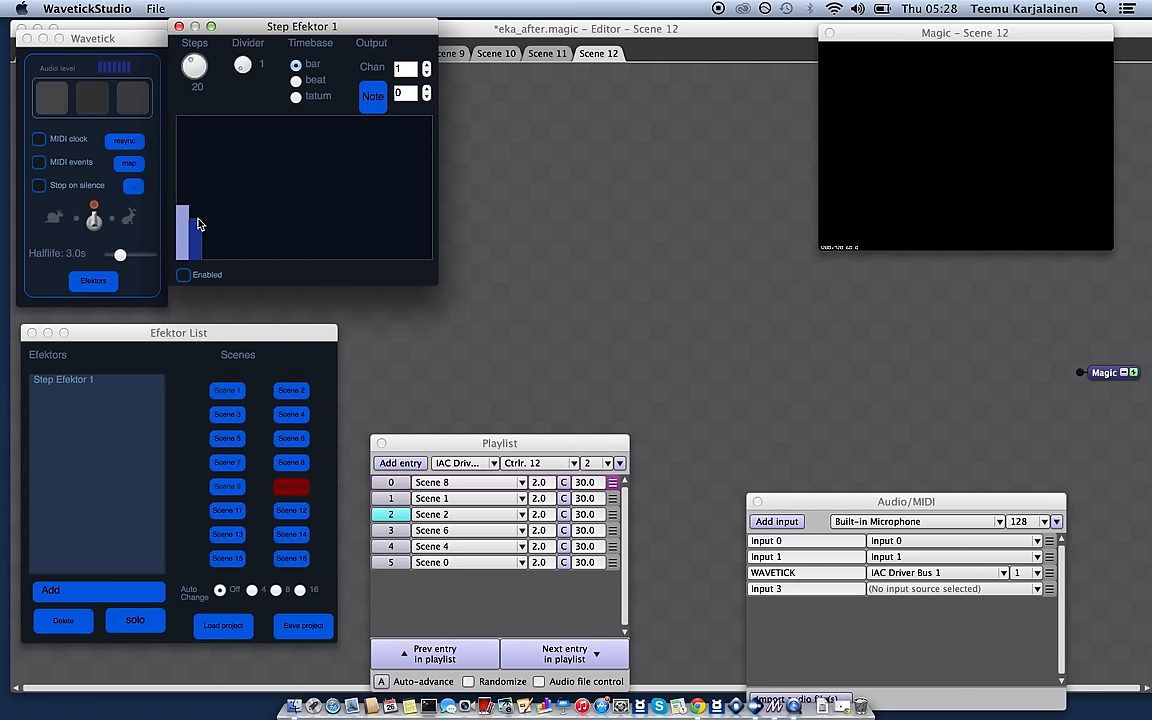
Step: Draw varied step heights into Step Efektor 1 and set Curve Efektor 1's cycle length to bar x4
{"action": "left_click_drag", "start_coordinate": [196, 64], "coordinate": [196, 84]}
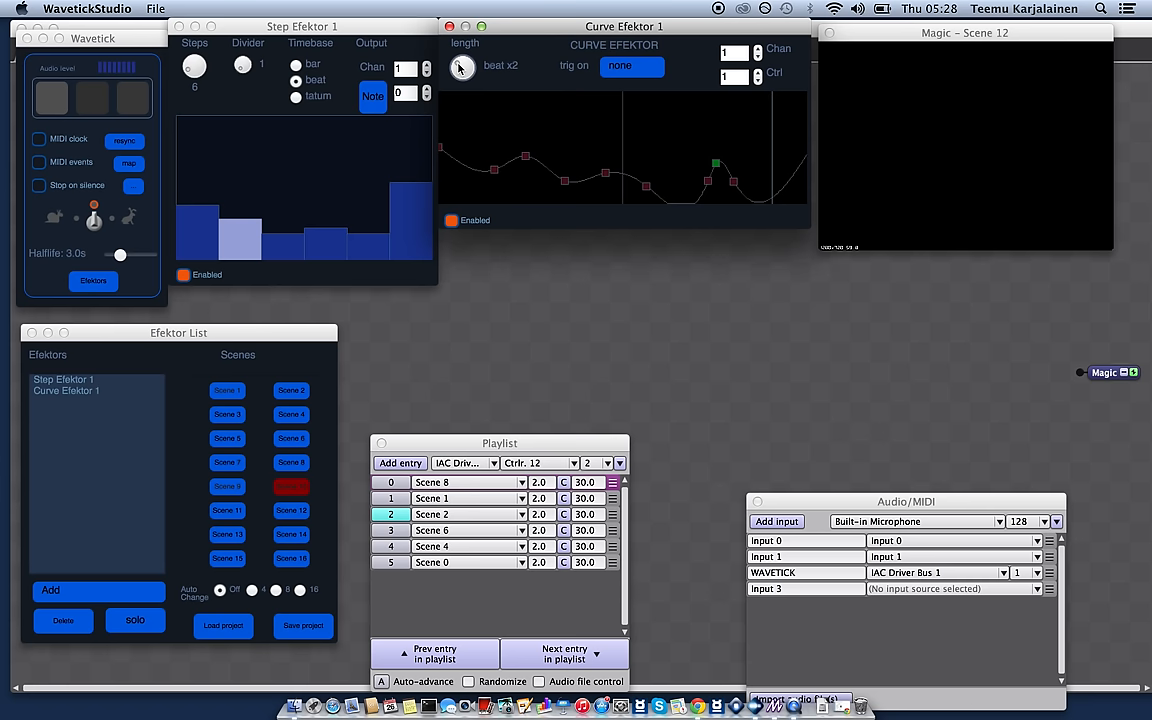
{"action": "left_click_drag", "start_coordinate": [462, 66], "coordinate": [462, 40]}
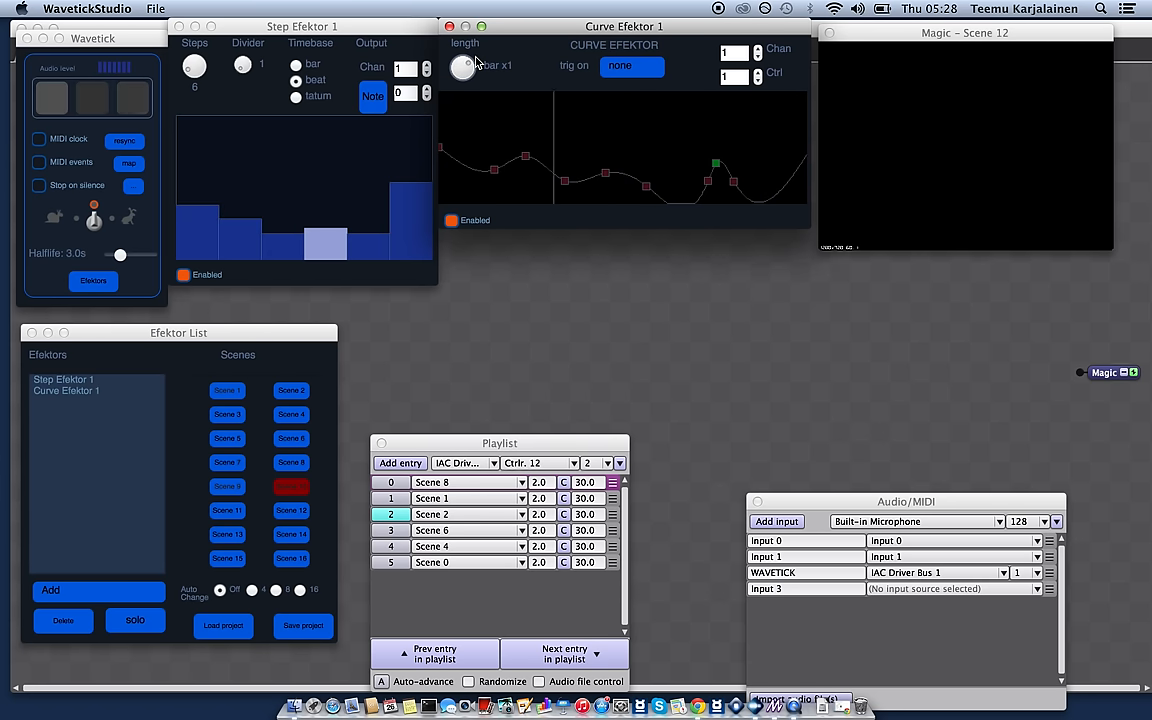
{"action": "left_click", "coordinate": [464, 66]}
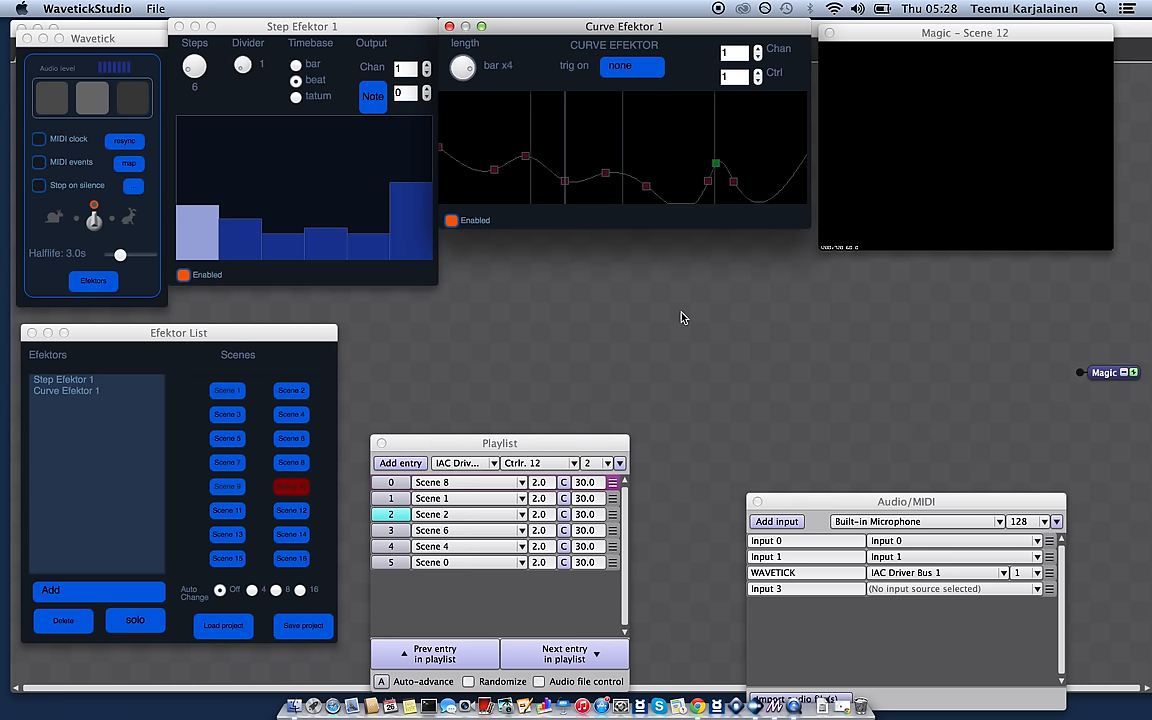
Step: Add a Polygon geometry node to Scene 12 so a white square feeds the output
{"action": "right_click", "coordinate": [412, 172]}
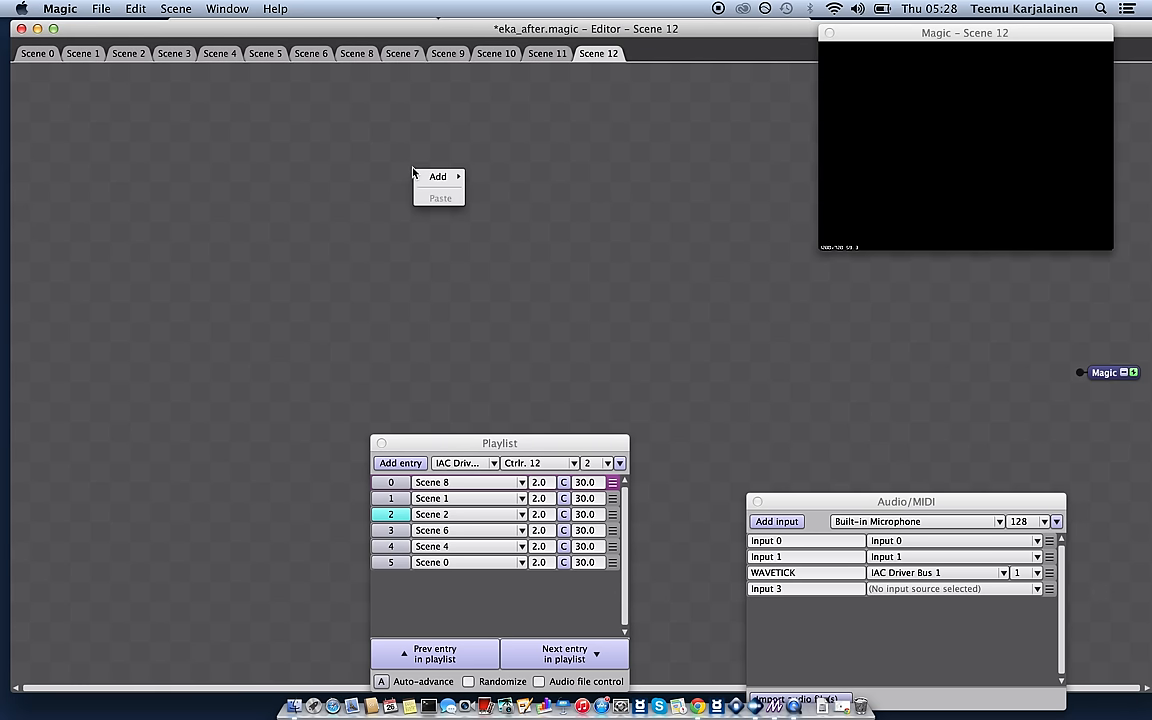
{"action": "mouse_move", "coordinate": [502, 192]}
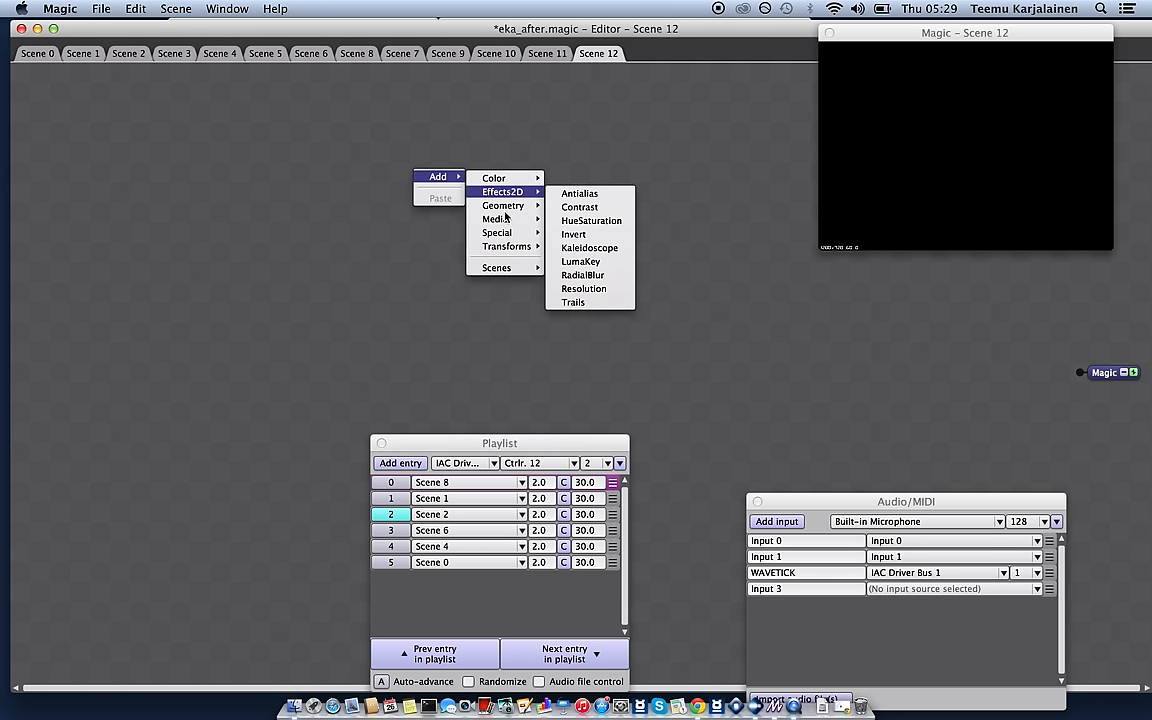
{"action": "mouse_move", "coordinate": [504, 204]}
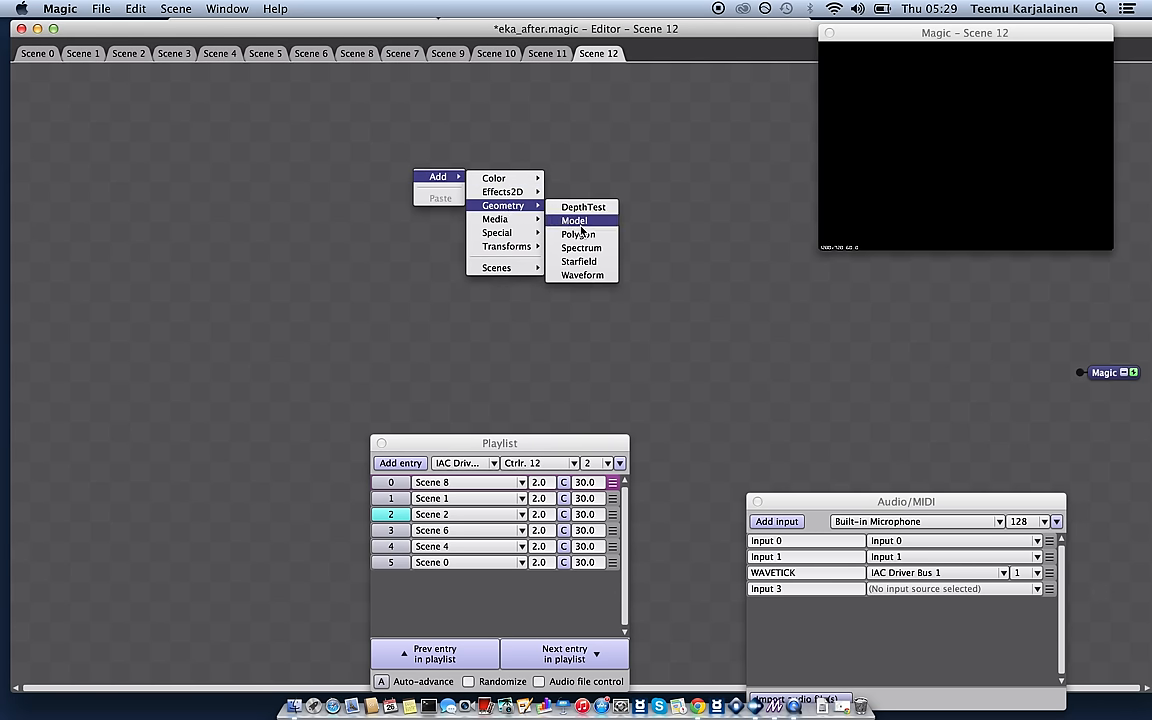
{"action": "left_click", "coordinate": [578, 234]}
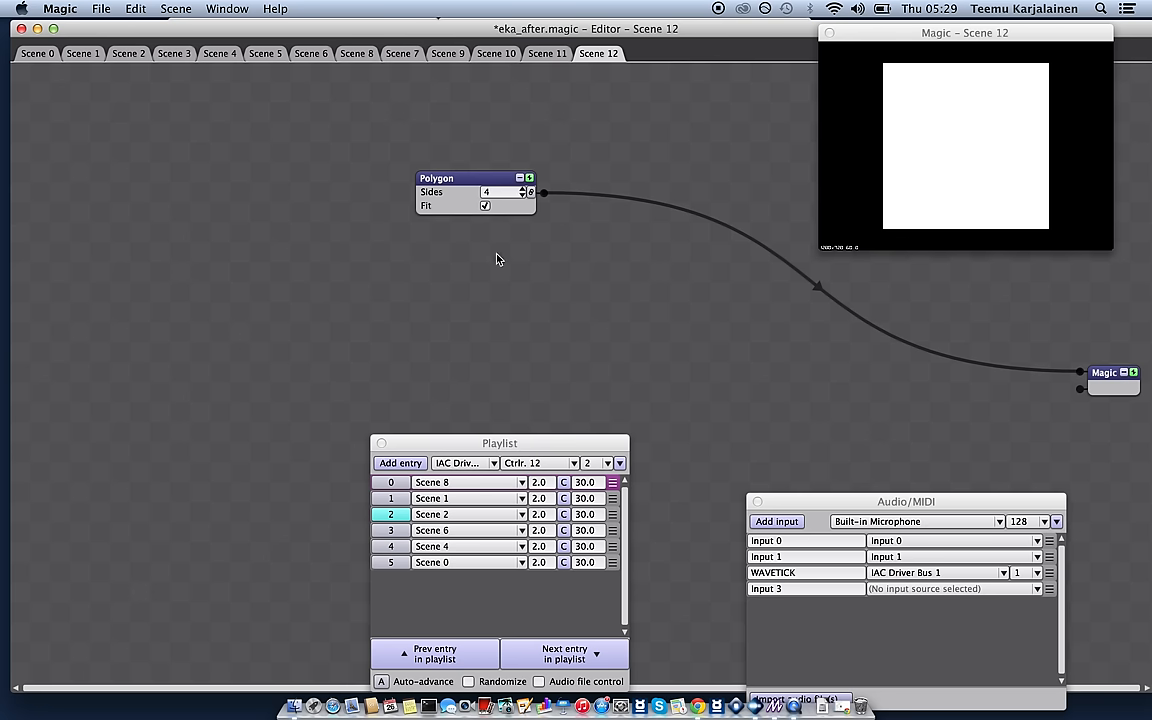
{"action": "mouse_move", "coordinate": [756, 656]}
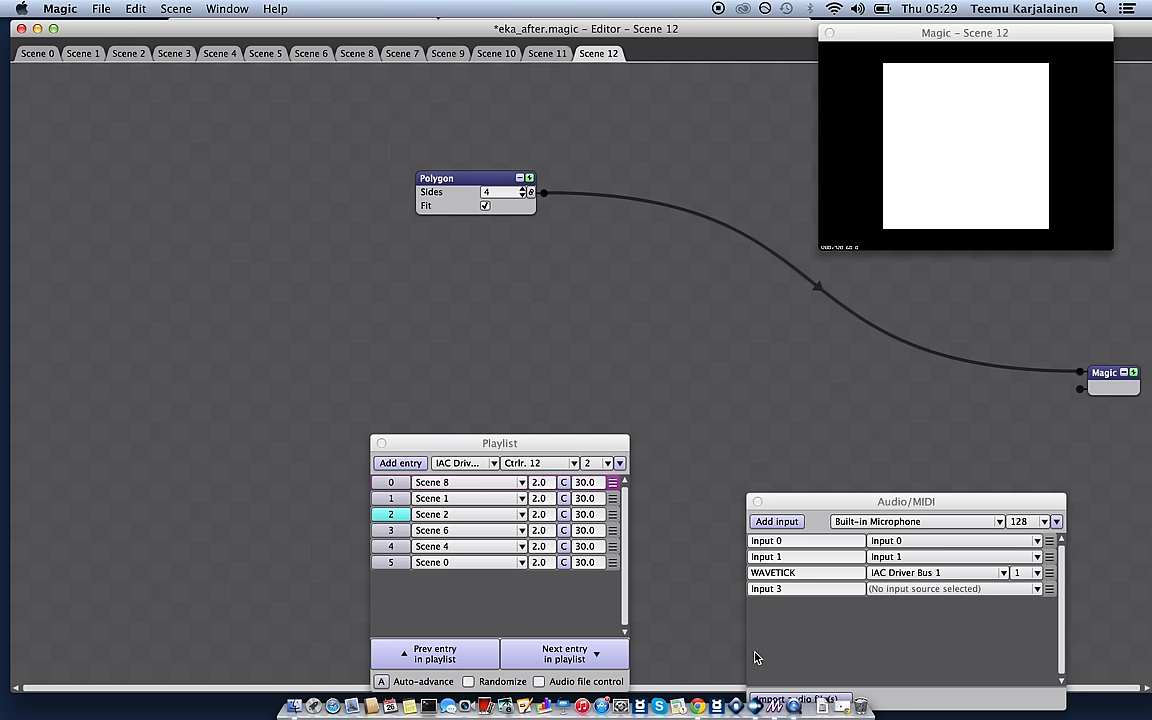
{"action": "mouse_move", "coordinate": [740, 708]}
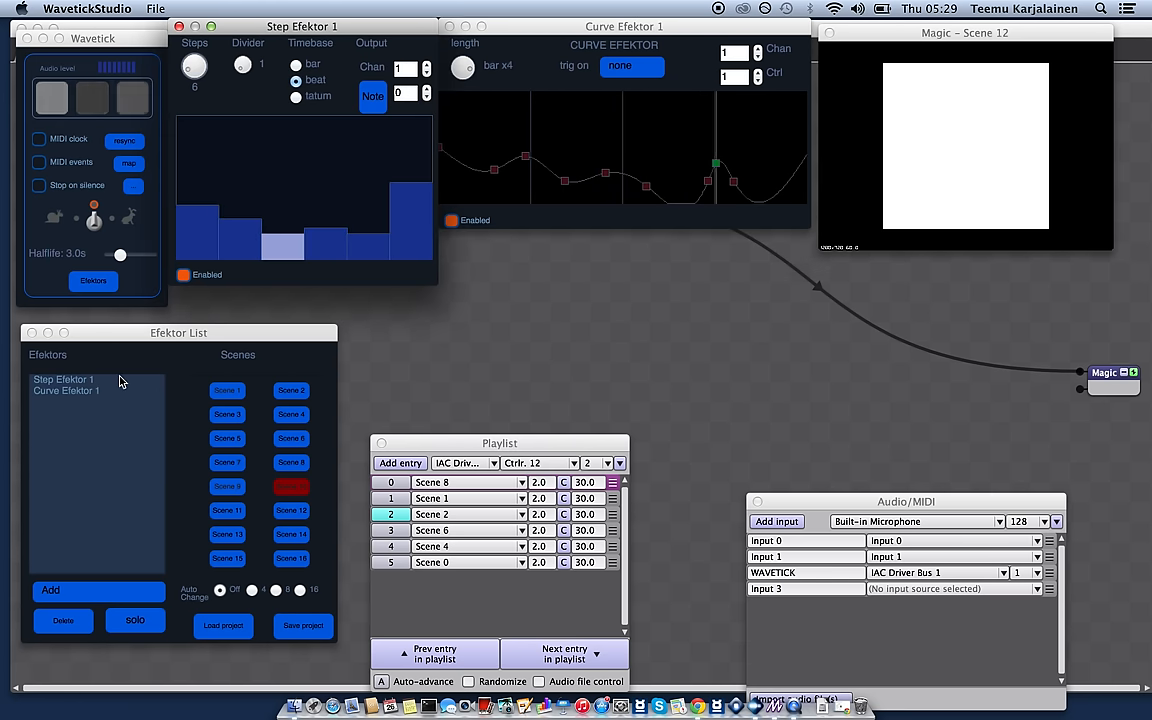
Step: Bring the Magic Scene 12 editor with the Polygon node back in front
{"action": "left_click", "coordinate": [64, 380]}
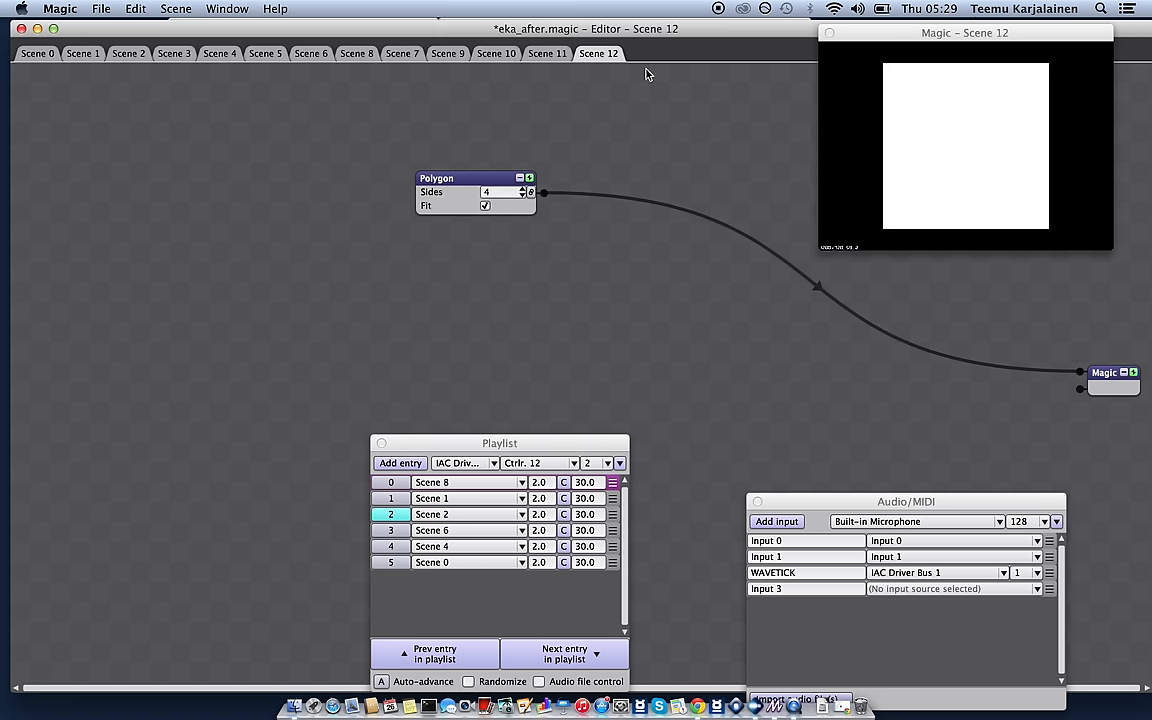
Step: MIDI-learn the Polygon's Sides to Wavetick note 0 velocity and set its Scale to 10
{"action": "left_click", "coordinate": [532, 196]}
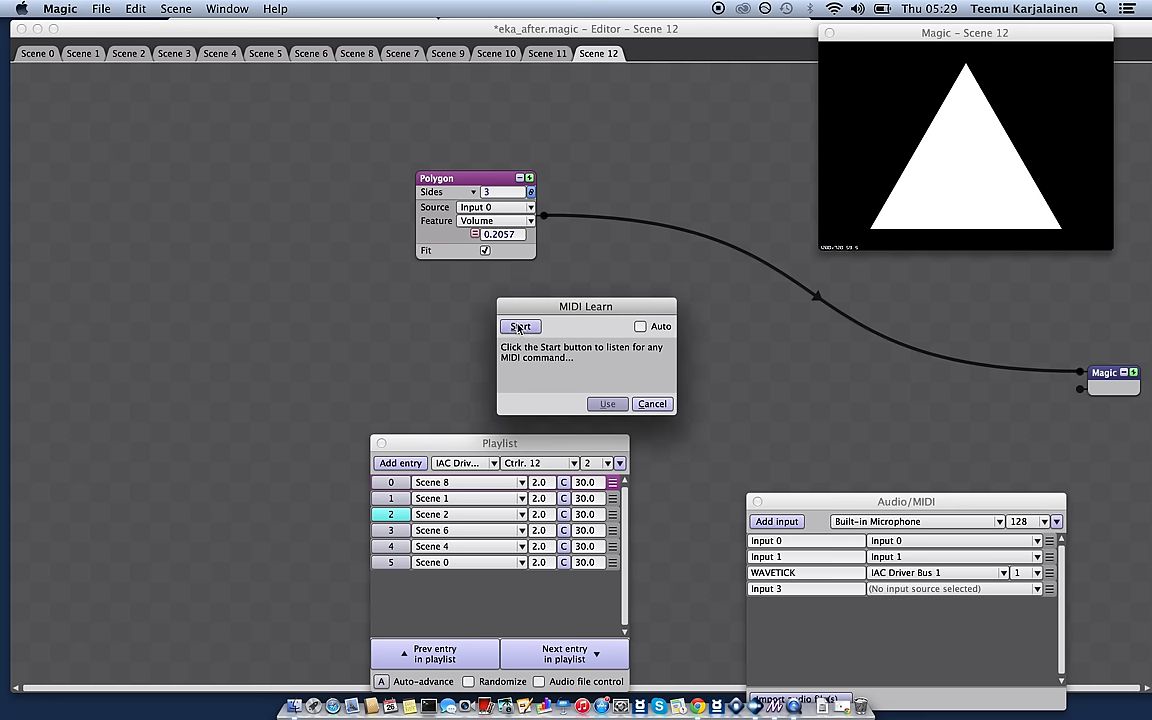
{"action": "left_click", "coordinate": [520, 326]}
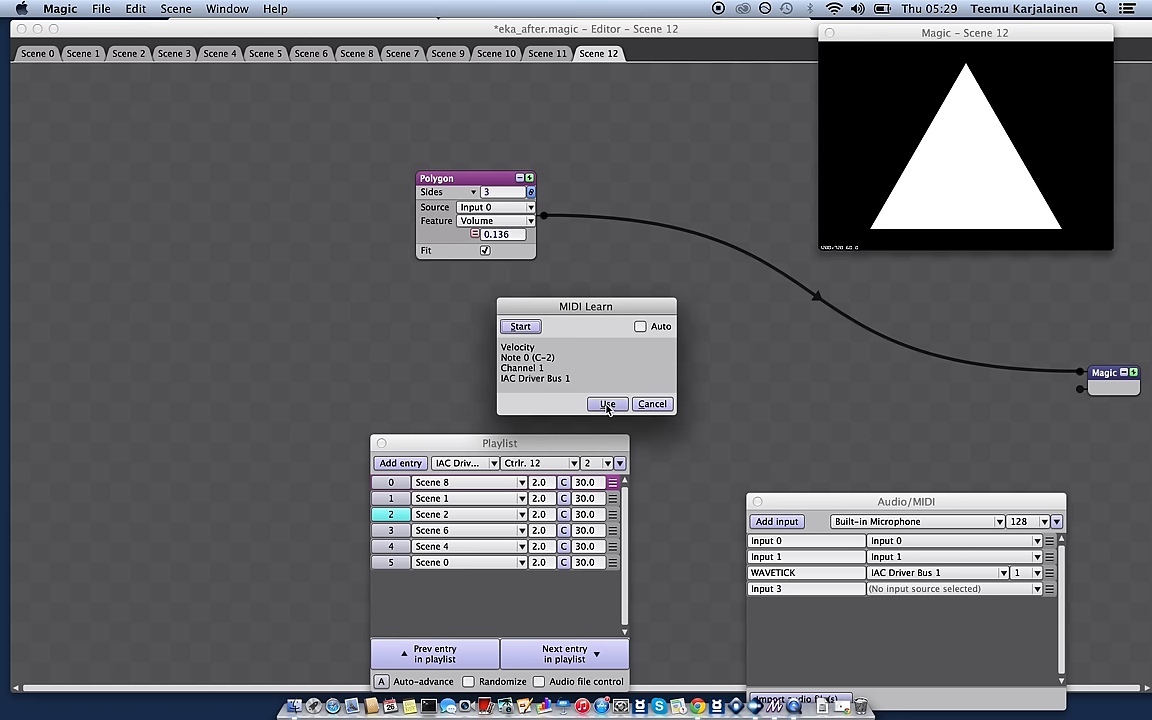
{"action": "left_click", "coordinate": [608, 404]}
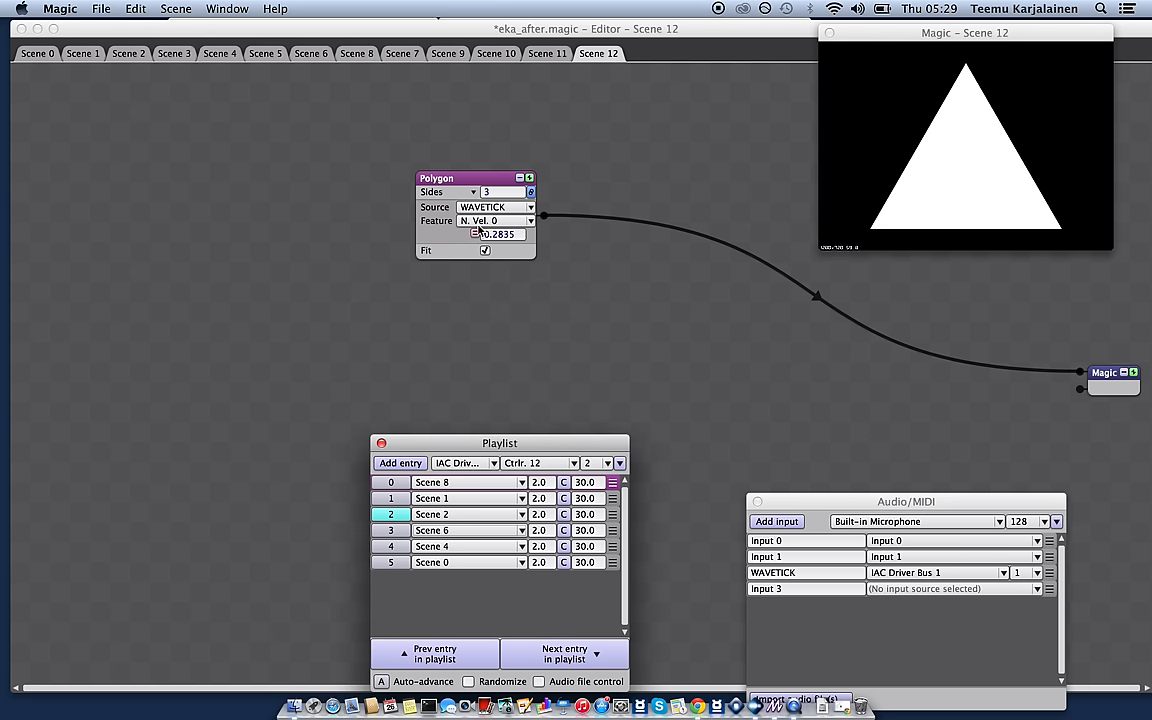
{"action": "left_click", "coordinate": [500, 234]}
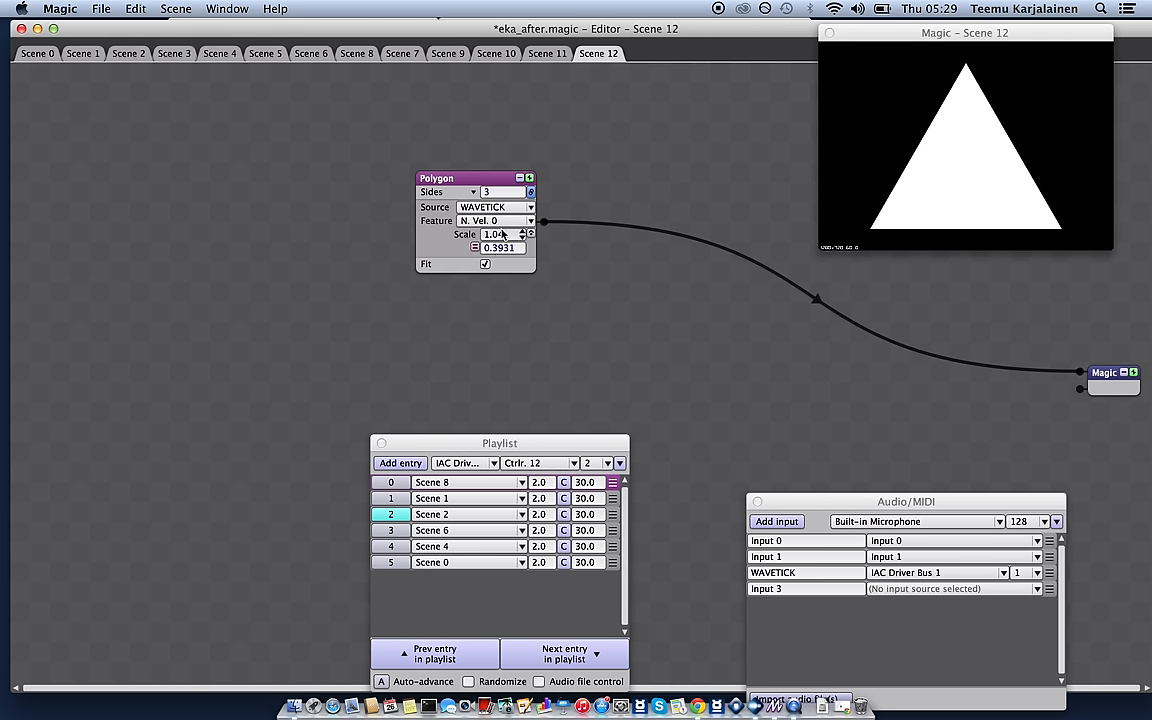
{"action": "type", "text": "10"}
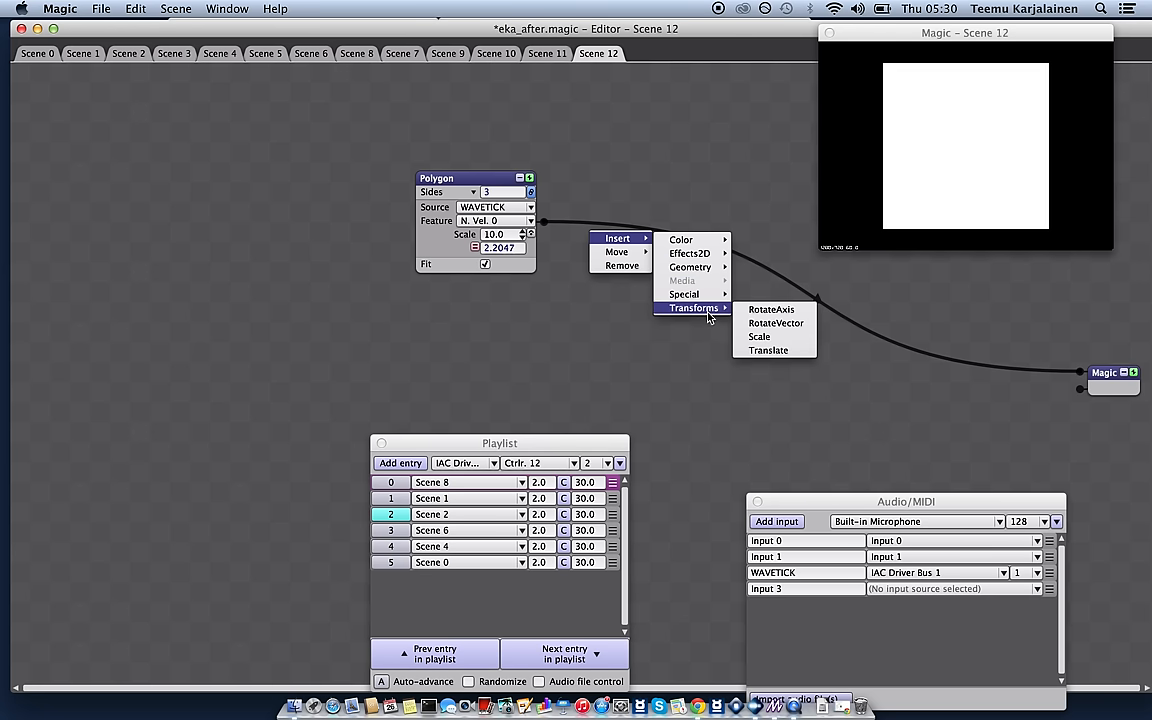
Step: Insert a Scale transform node on the connection after the Polygon
{"action": "left_click", "coordinate": [760, 336]}
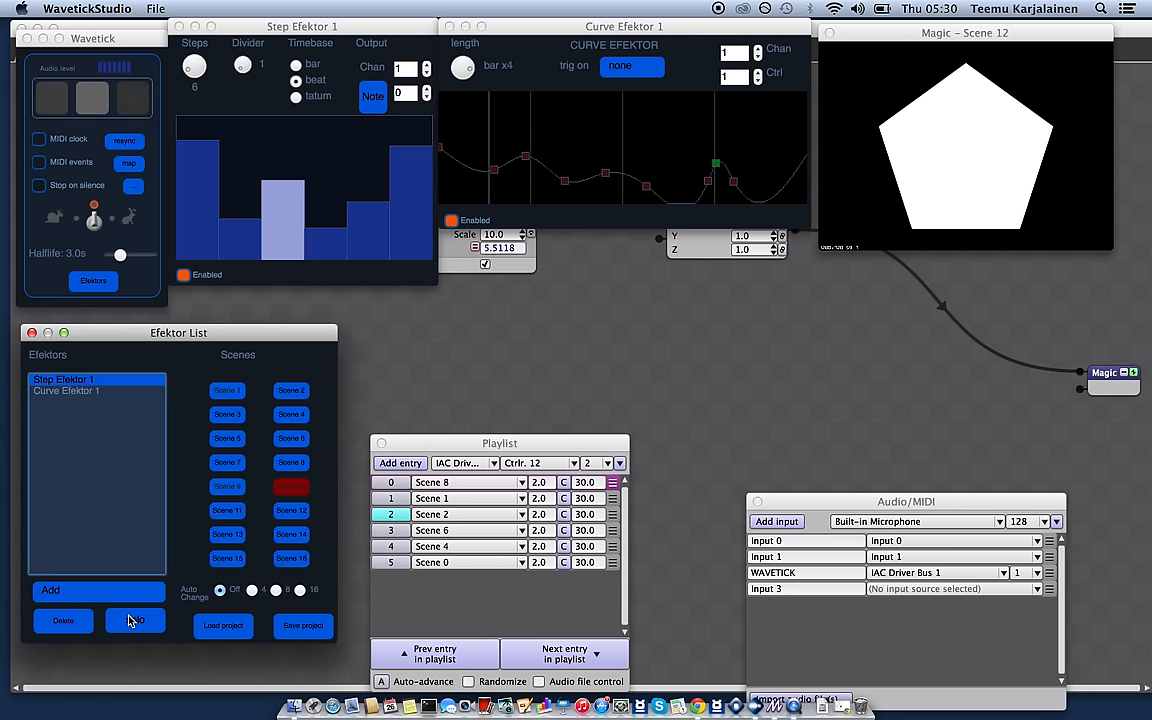
Step: Select Curve Efektor 1 and send its Controller 1 signal for Magic to learn
{"action": "left_click", "coordinate": [64, 390]}
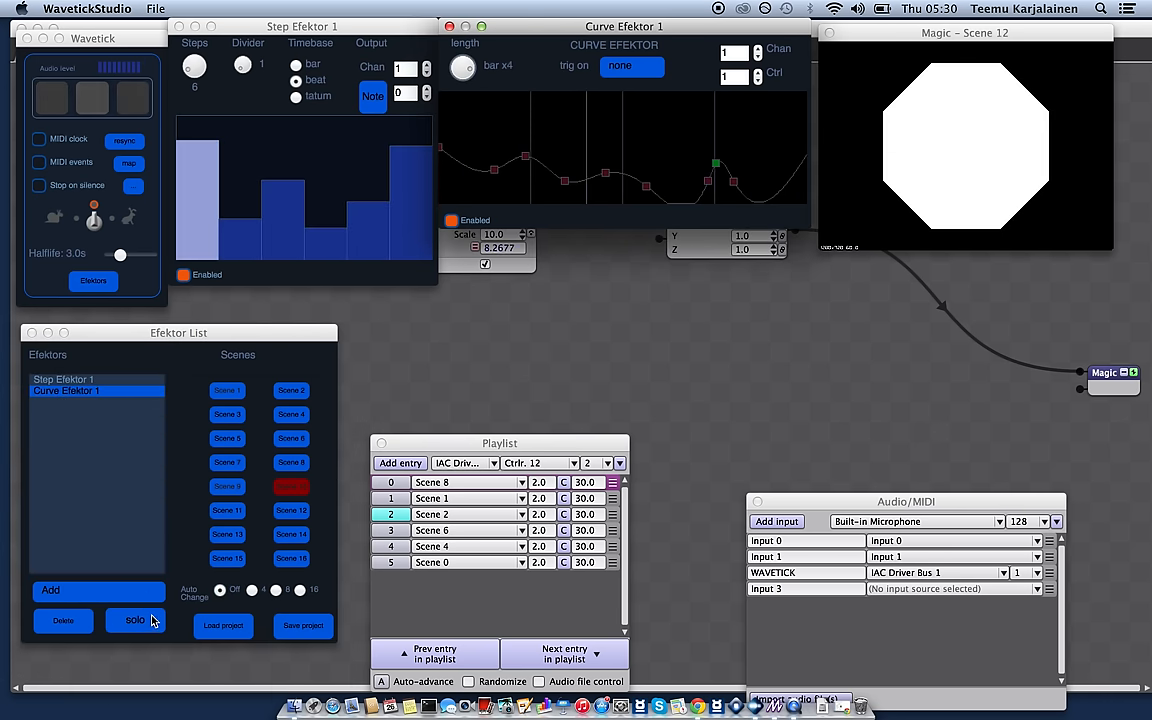
{"action": "left_click", "coordinate": [136, 620]}
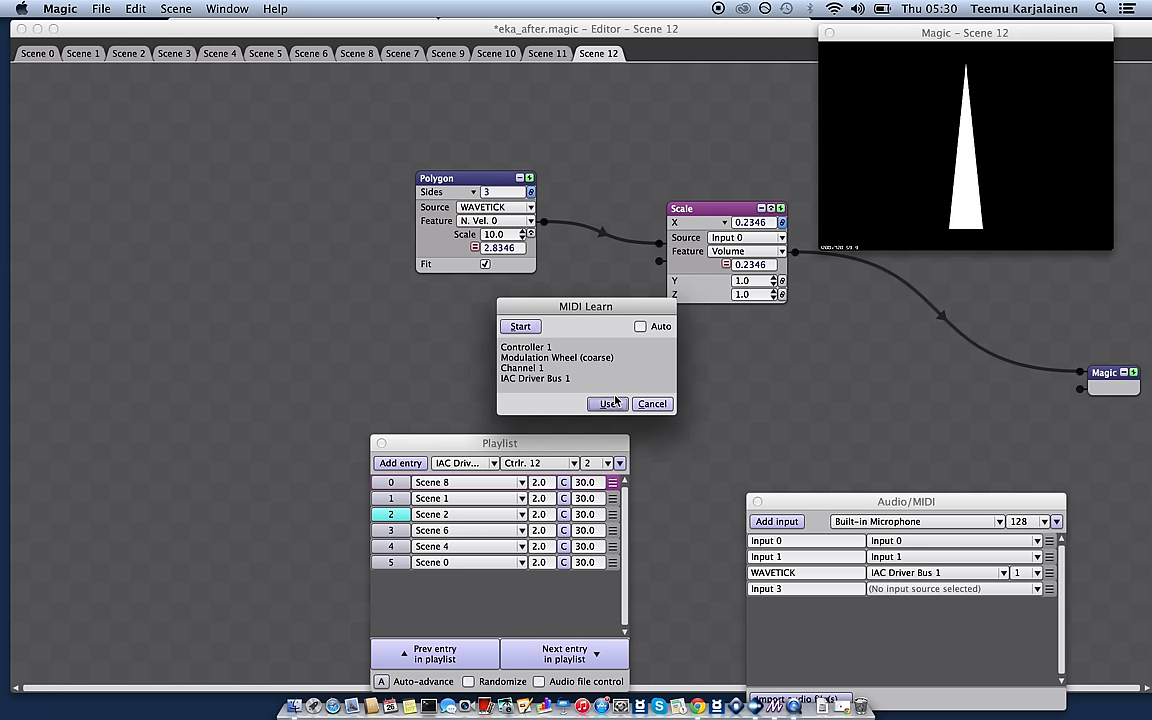
Step: Accept WAVETICK Controller 1 as the source for both the Scale node's X and Y values
{"action": "left_click", "coordinate": [608, 404]}
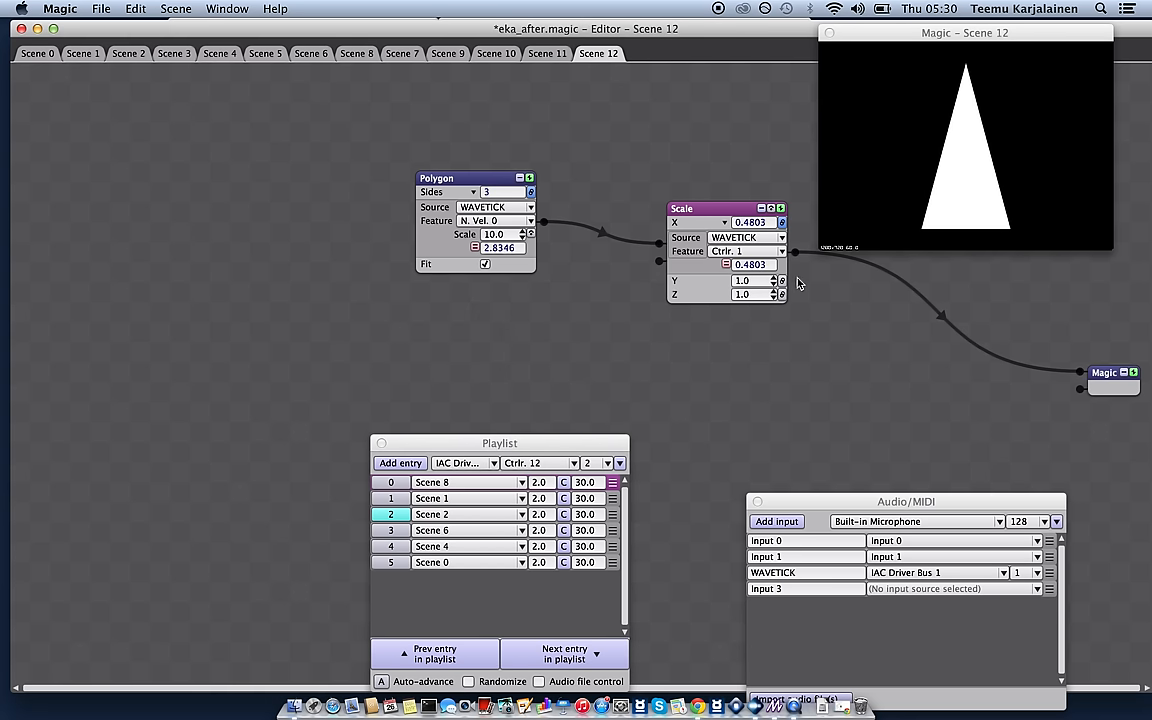
{"action": "left_click", "coordinate": [784, 280]}
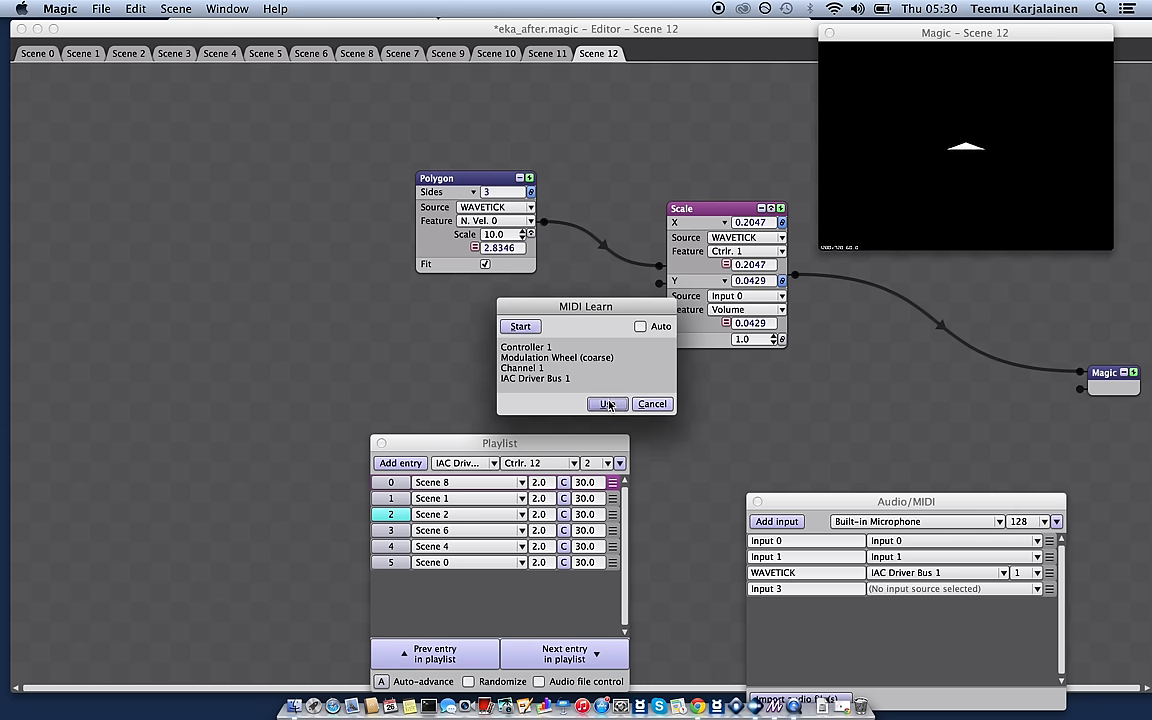
{"action": "left_click", "coordinate": [606, 404]}
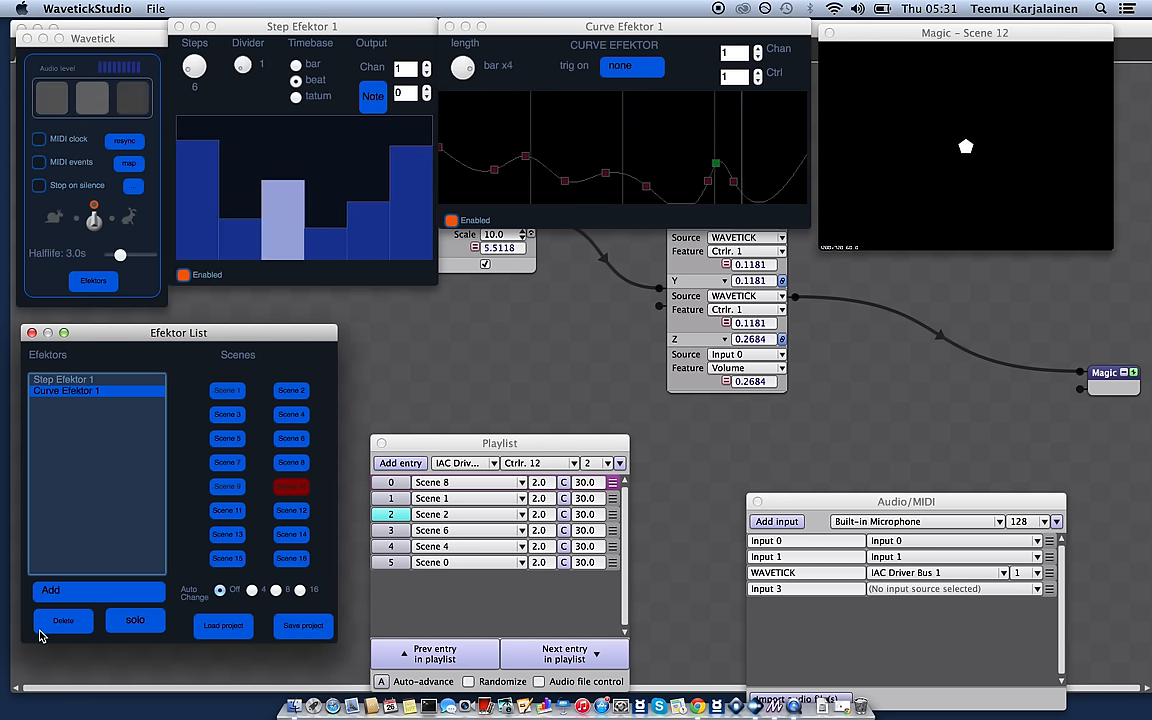
Step: Add a MIDI Function Efektor, creating Function Efektor 1 with its range and waveform window
{"action": "left_click", "coordinate": [98, 590]}
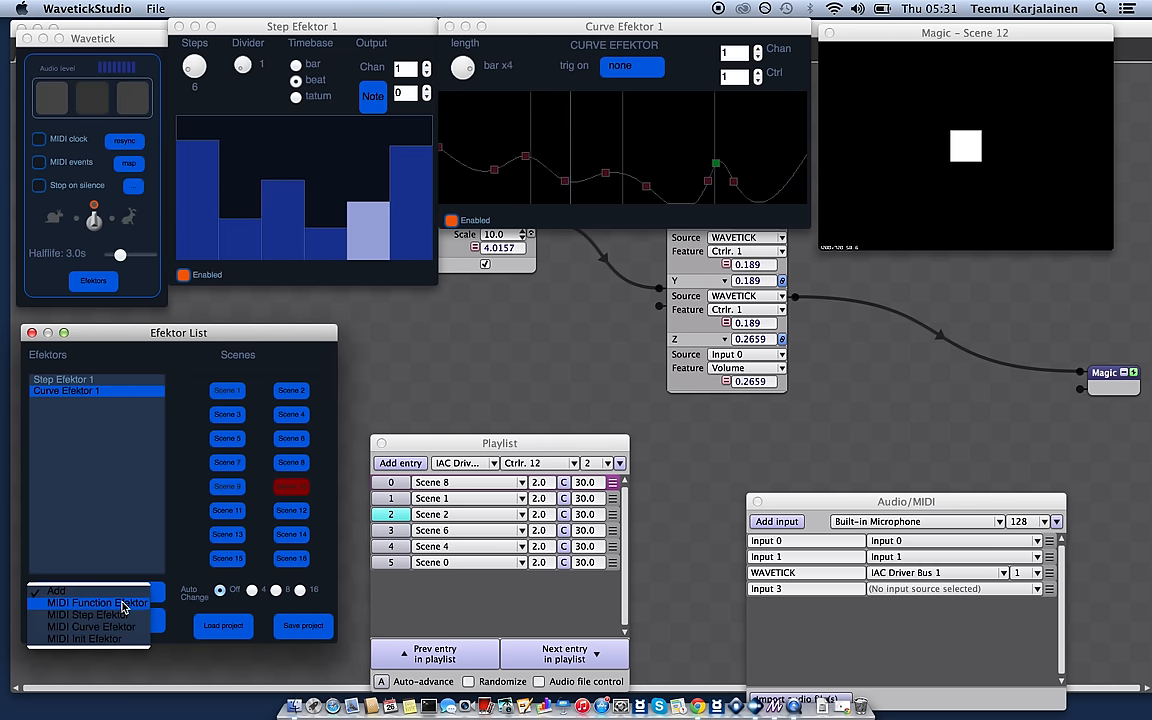
{"action": "left_click", "coordinate": [96, 602]}
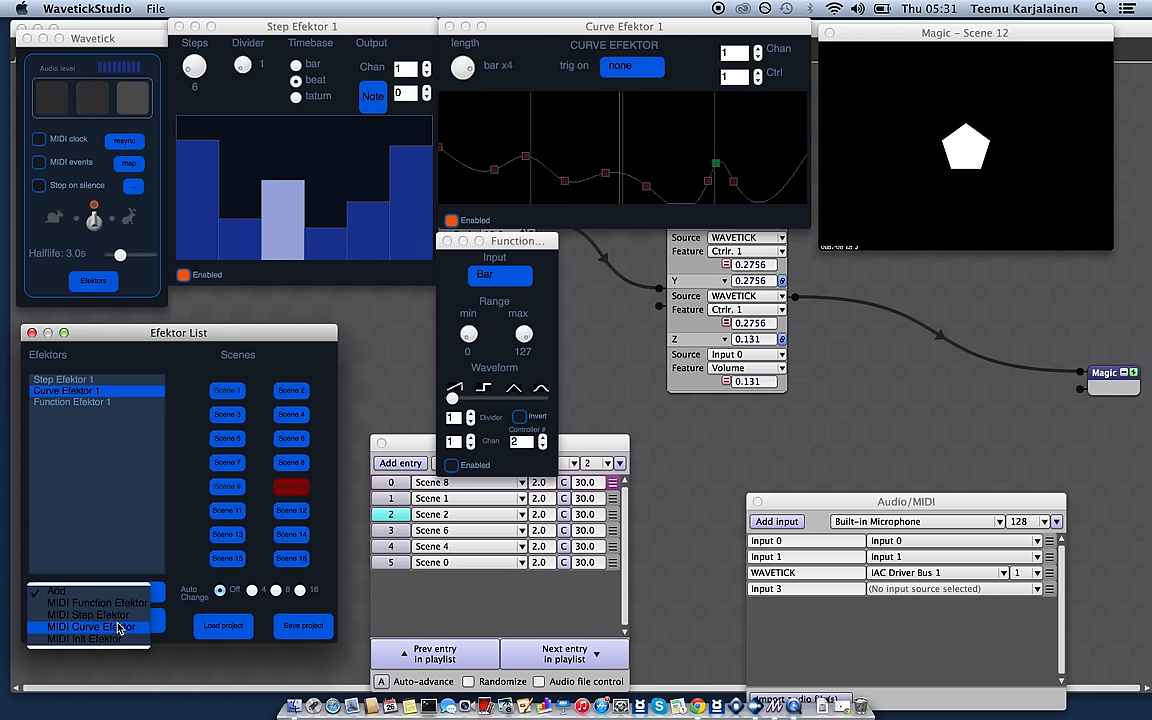
Step: Add Init Efektor 1 sending controller 12 so Magic jumps to Scene 2
{"action": "left_click", "coordinate": [88, 638]}
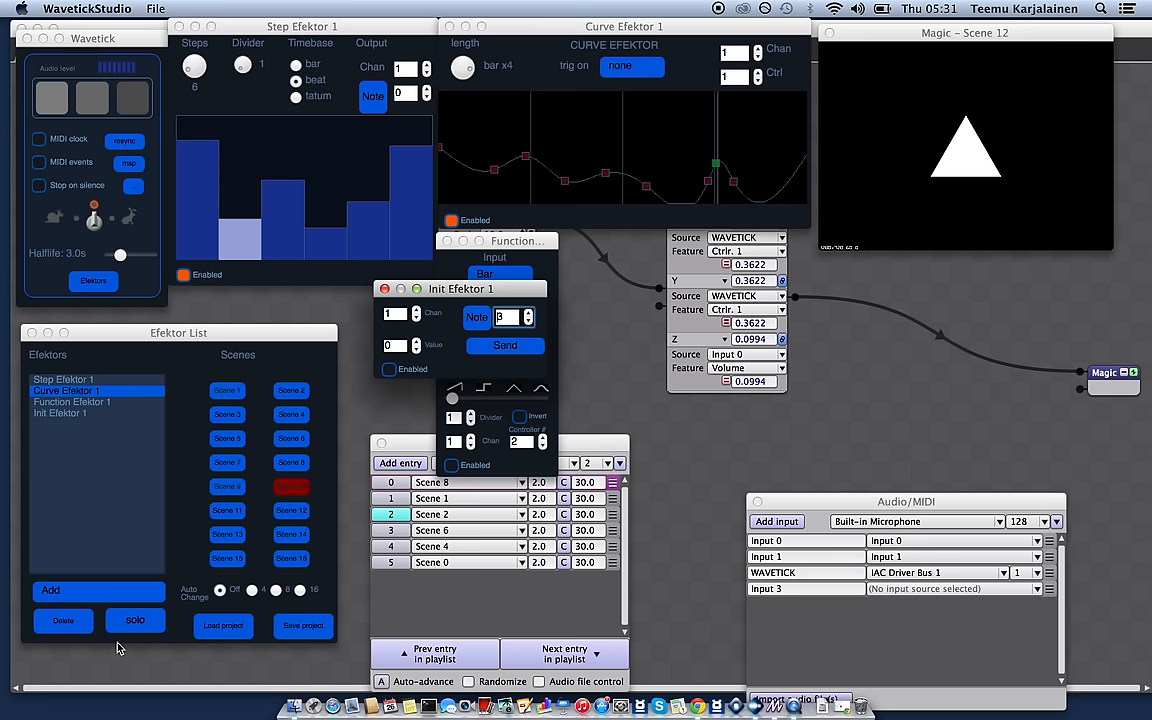
{"action": "left_click", "coordinate": [72, 412]}
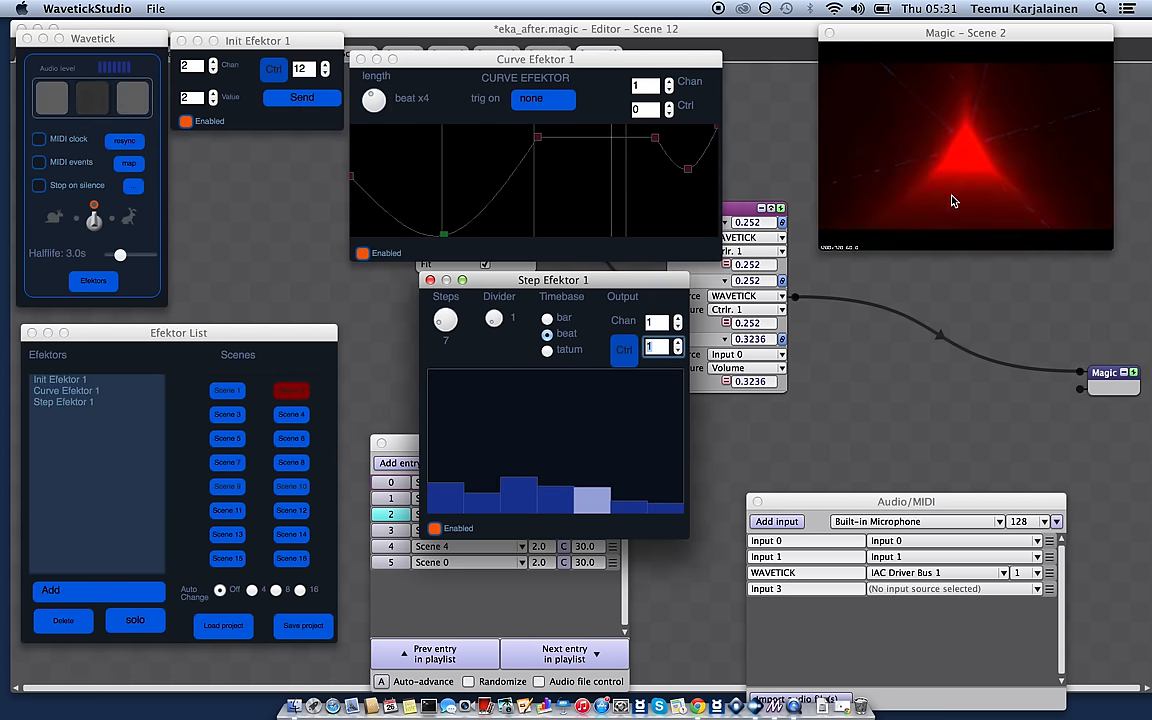
Step: Run the Function, Step, Curve and Init effectors together, moving Magic to Scene 8
{"action": "left_click", "coordinate": [228, 390]}
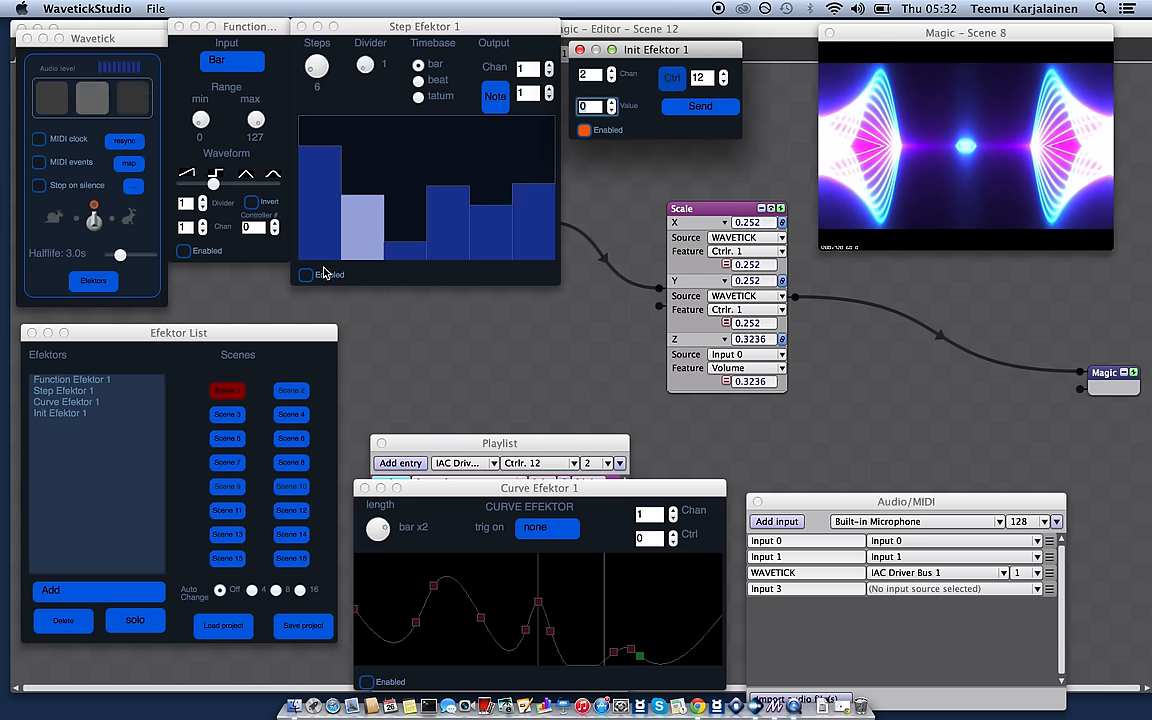
{"action": "left_click", "coordinate": [306, 274]}
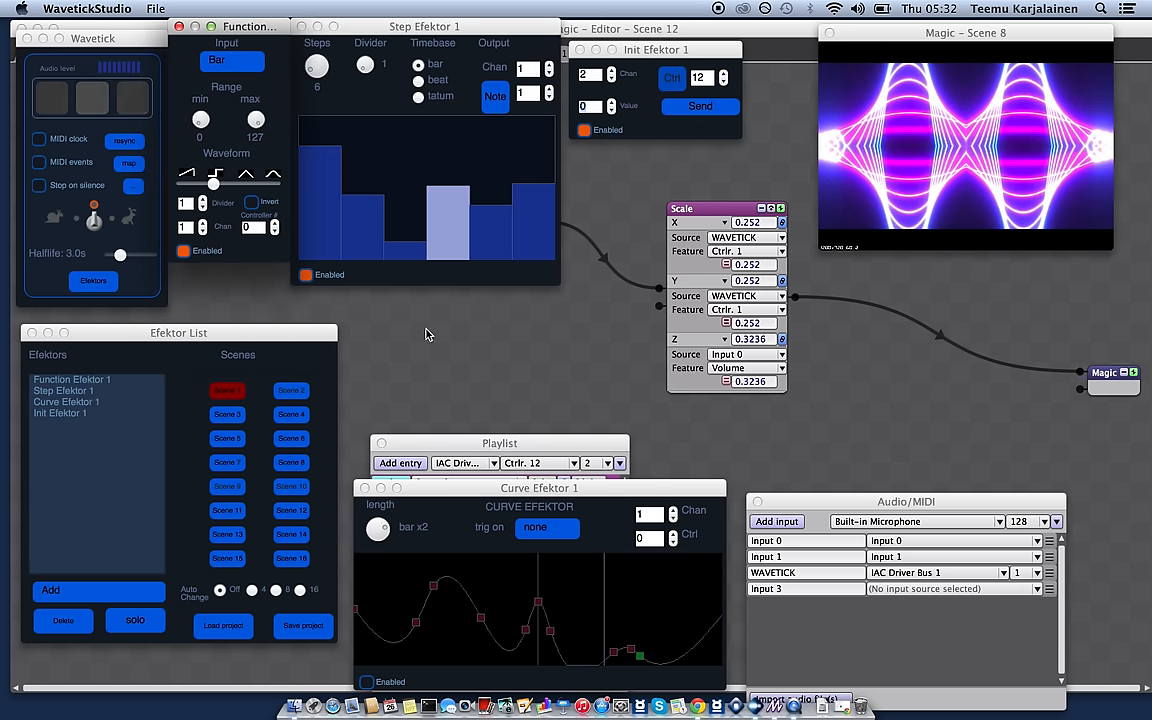